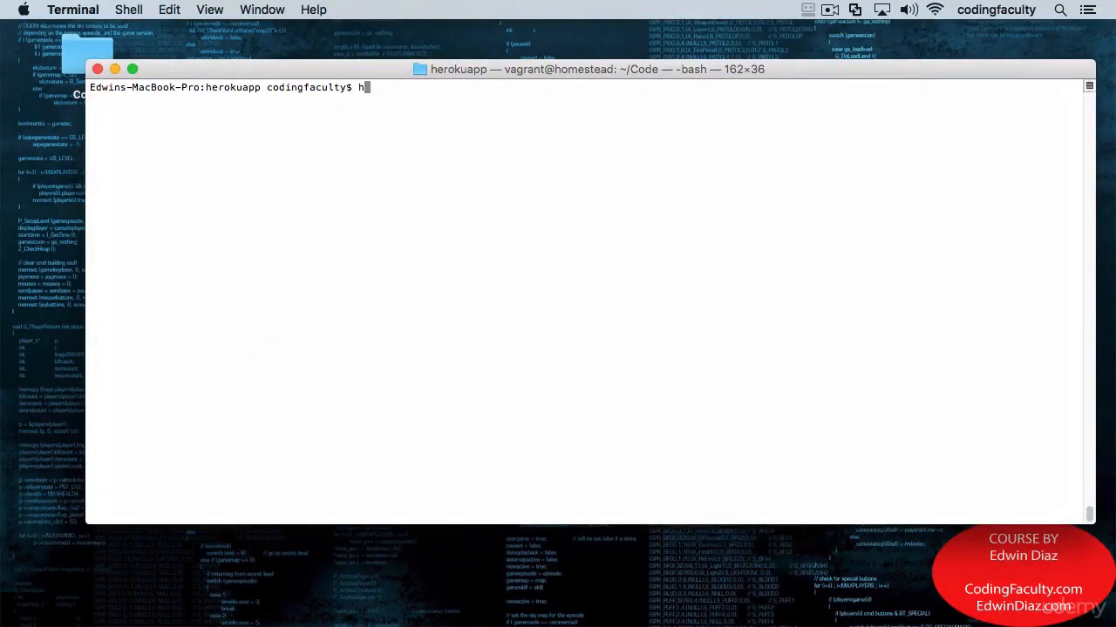
- Start a fresh shell session in the herokuapp project folder
type("erok")
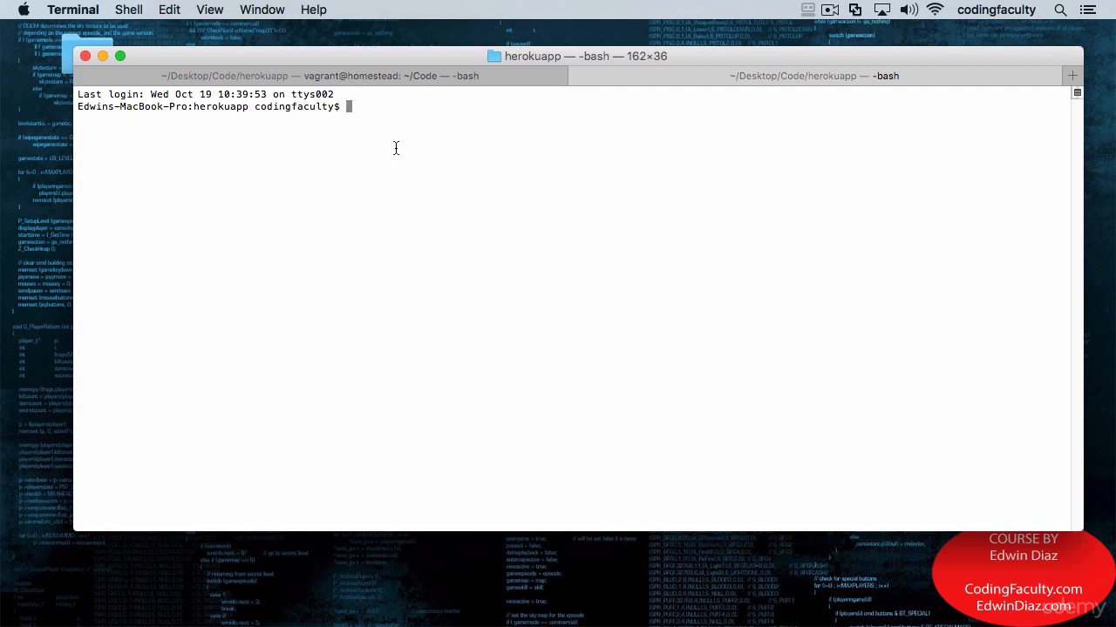
- Move to ~/Homestead and connect to the Homestead VM with vagrant ssh
type("cd ~")
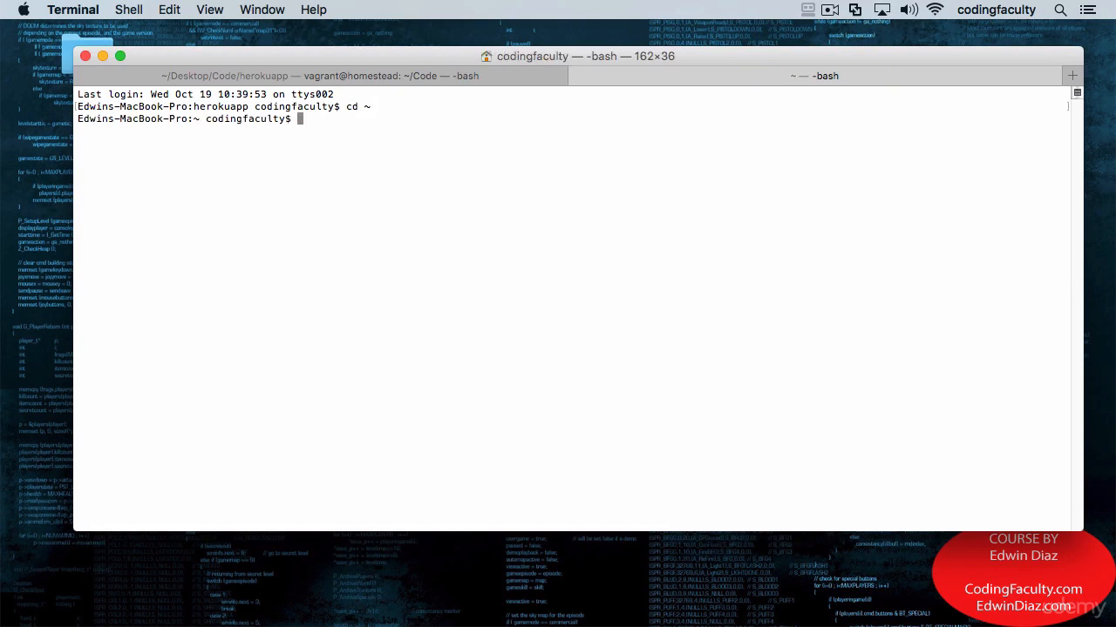
type("cd")
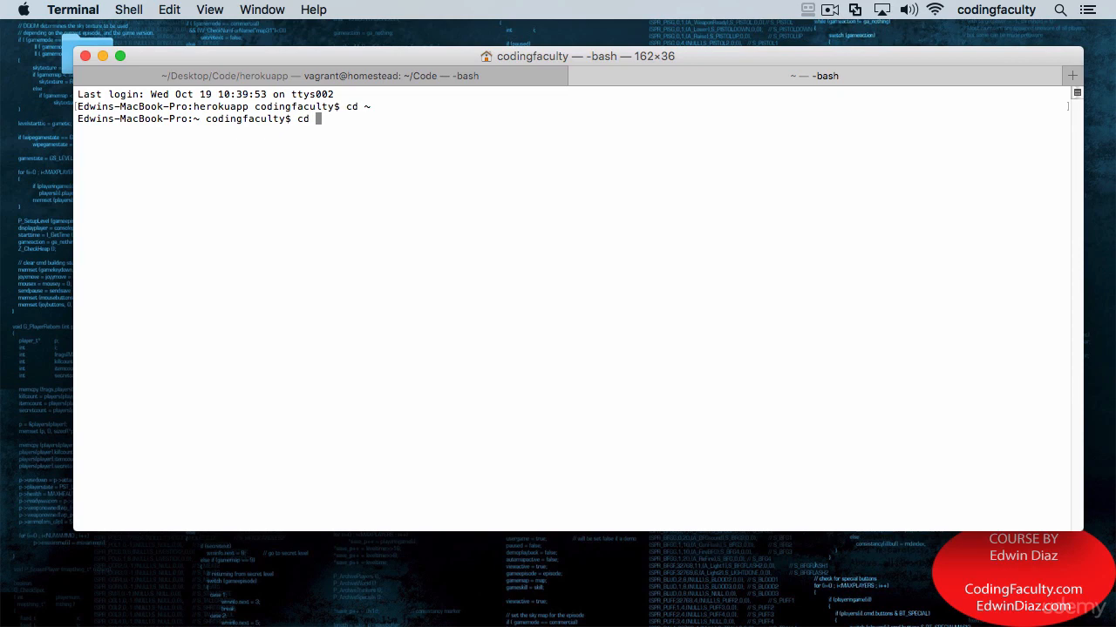
type(".ho")
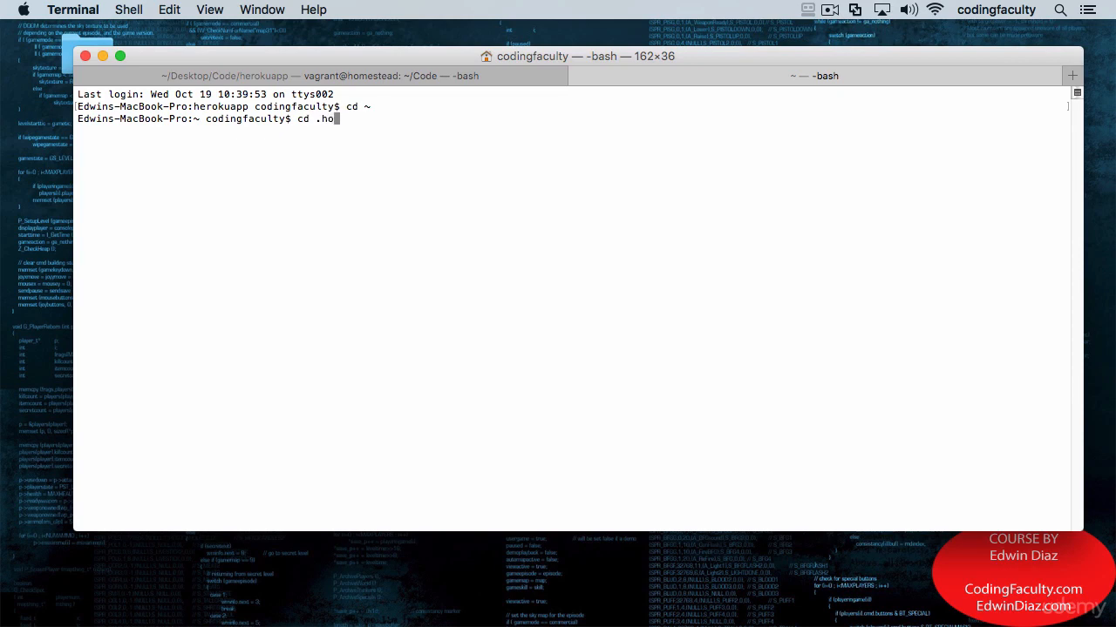
type("Homestead/")
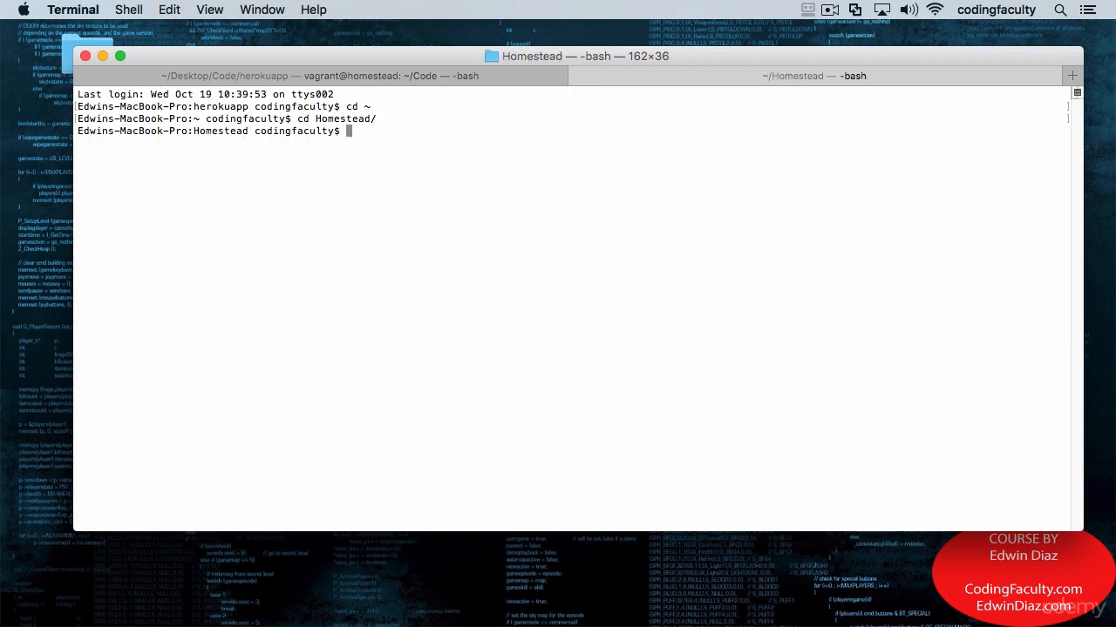
type("vafr")
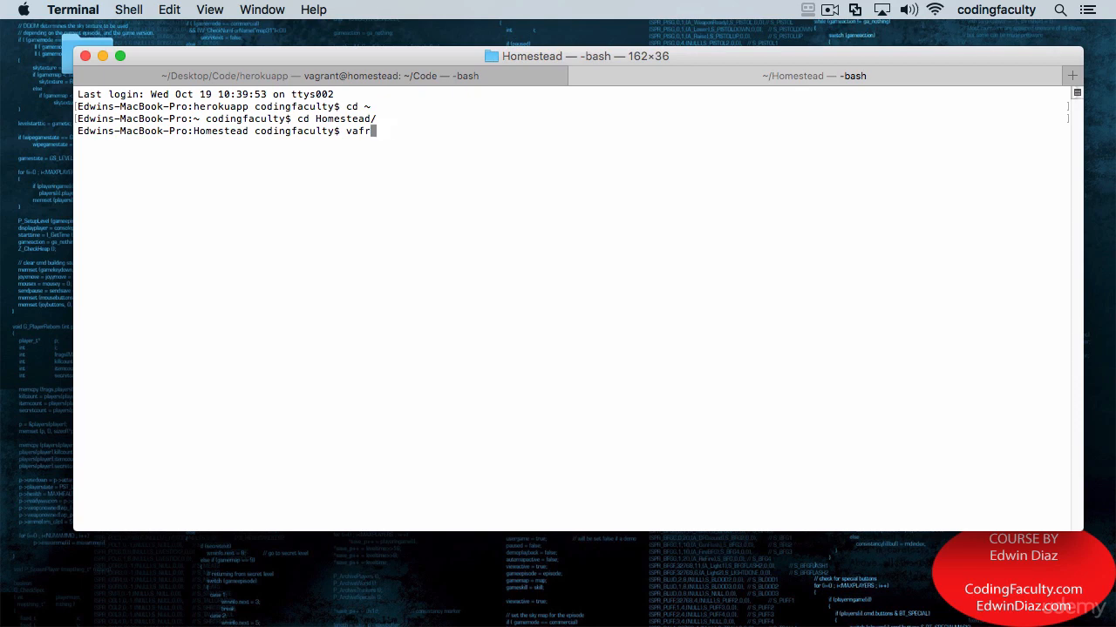
type("agtant")
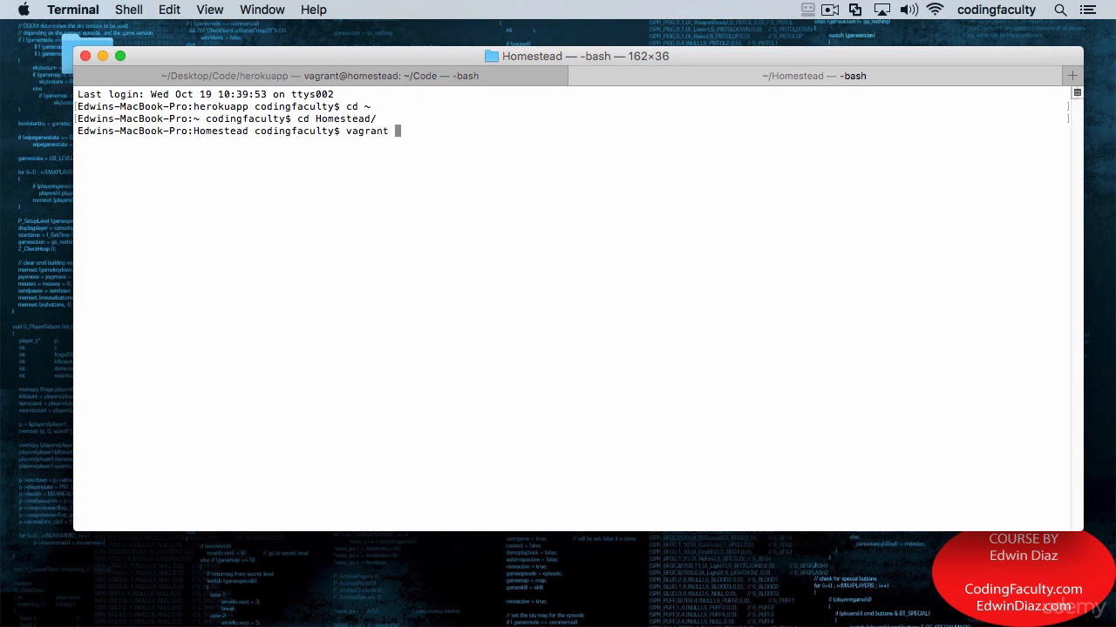
type("ssh")
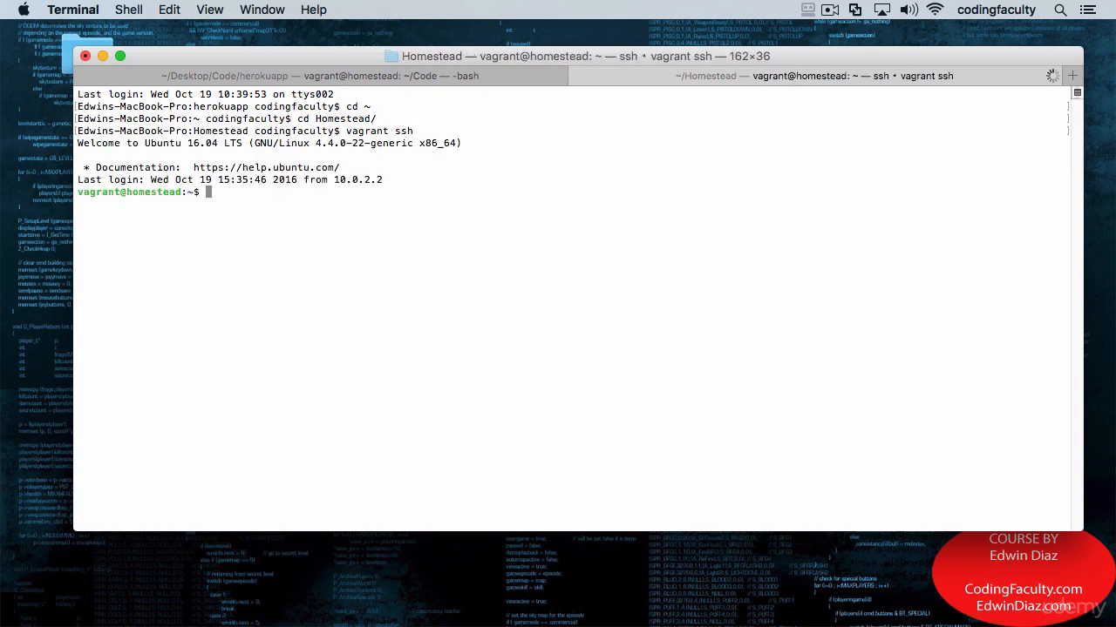
- Inside the VM, go to Code/herokuapp and run php artisan make:auth
type("cd CO")
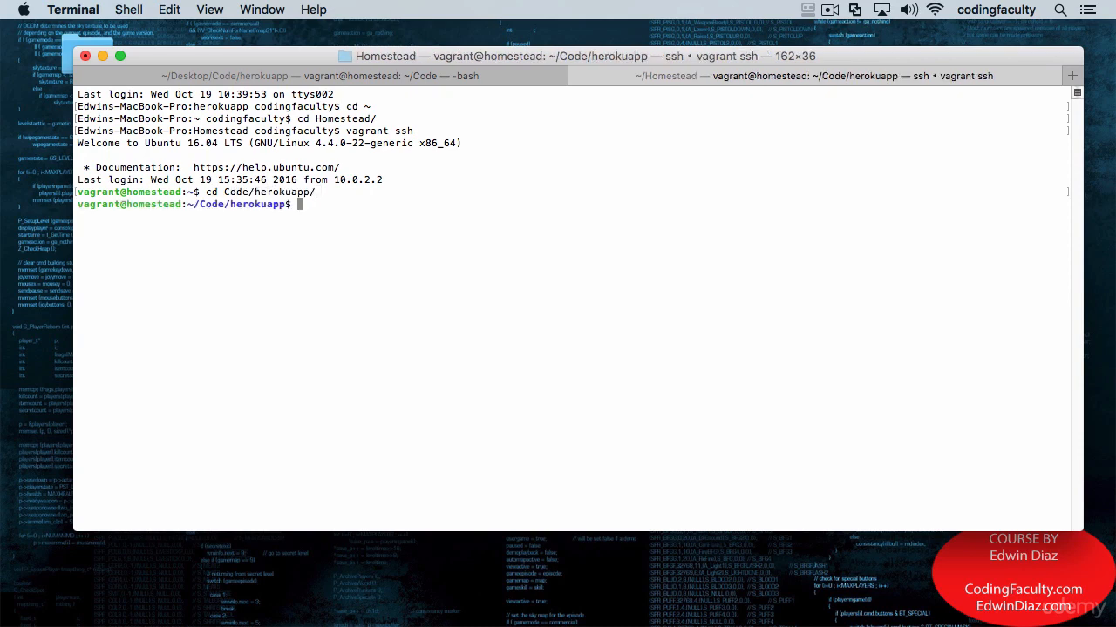
type("php a")
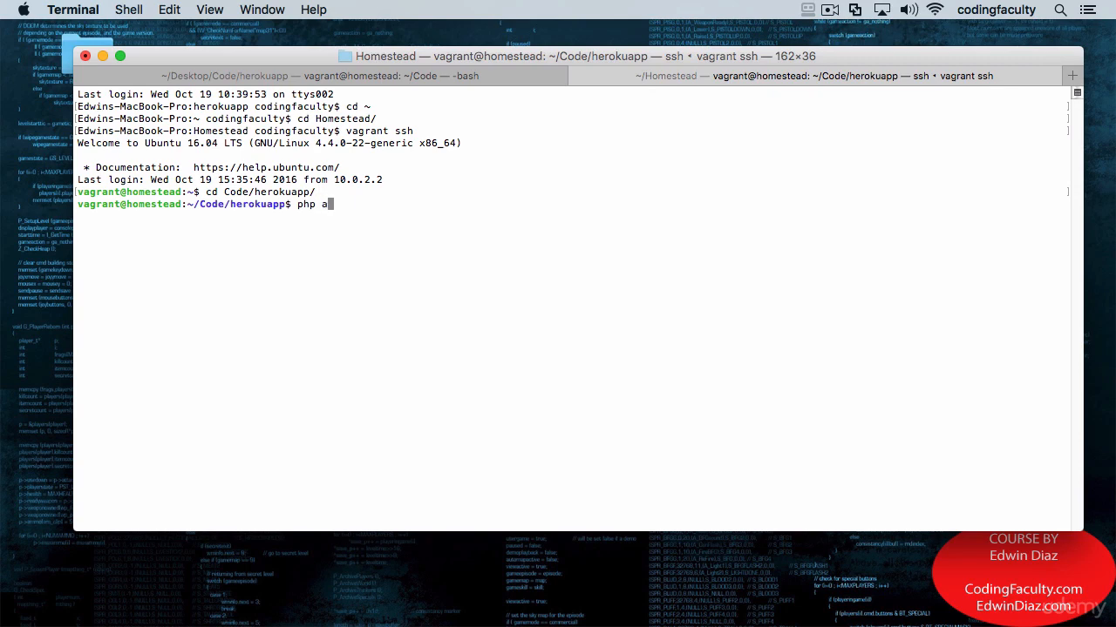
type("rtisan mig")
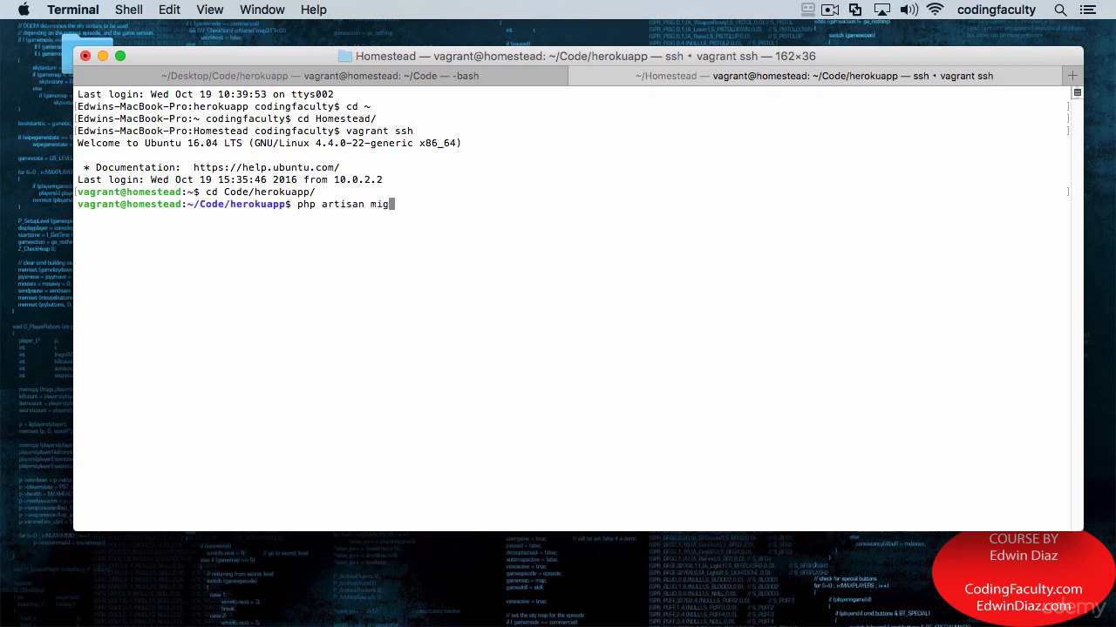
key("BackSpace")
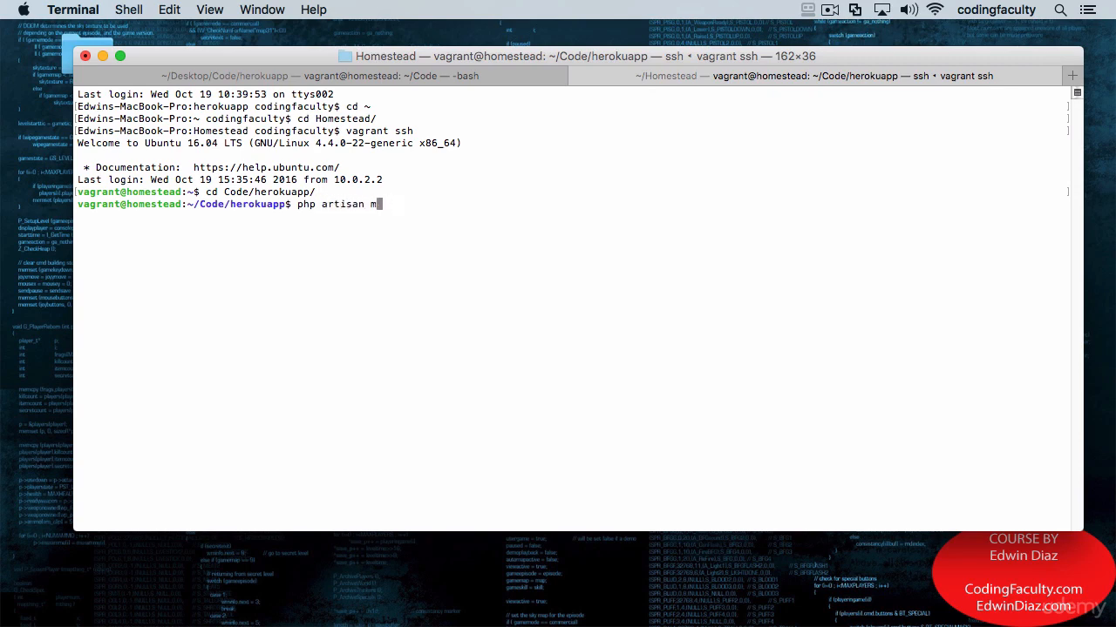
type("ake:auth")
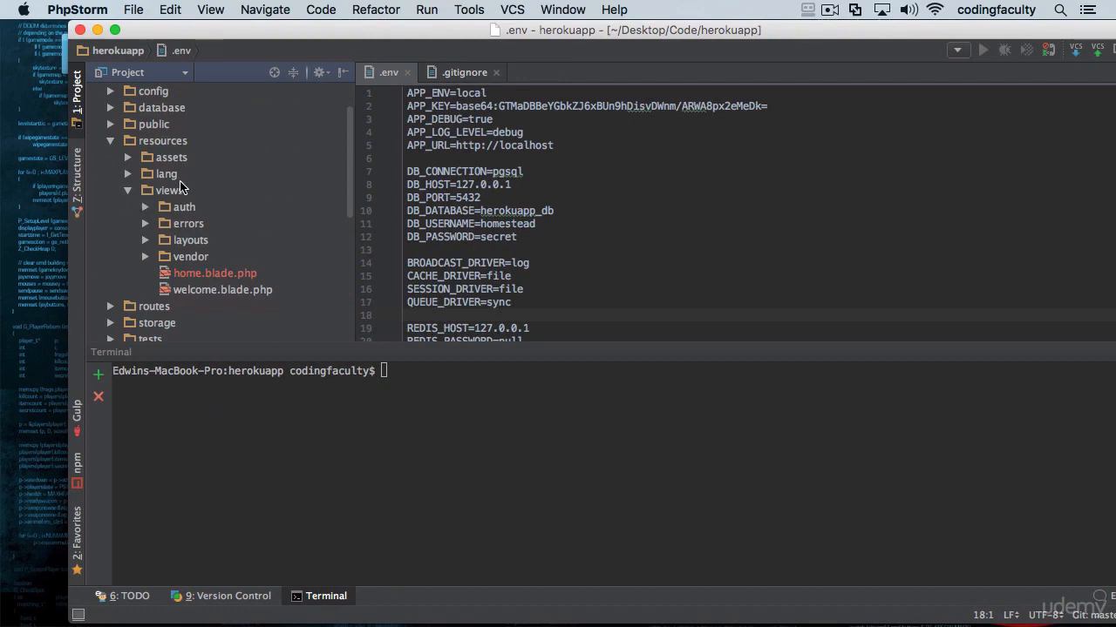
- Expand resources/views in the Project panel to see the generated auth views
left_click(185, 205)
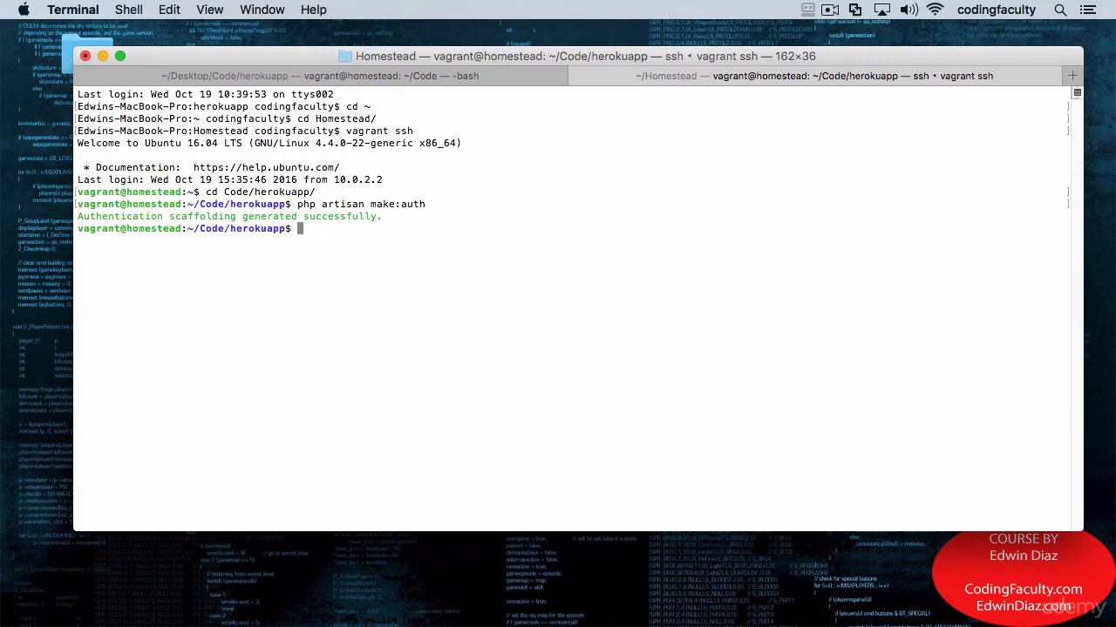
- Run git status and pwd to list the new auth files and confirm the directory
type("git")
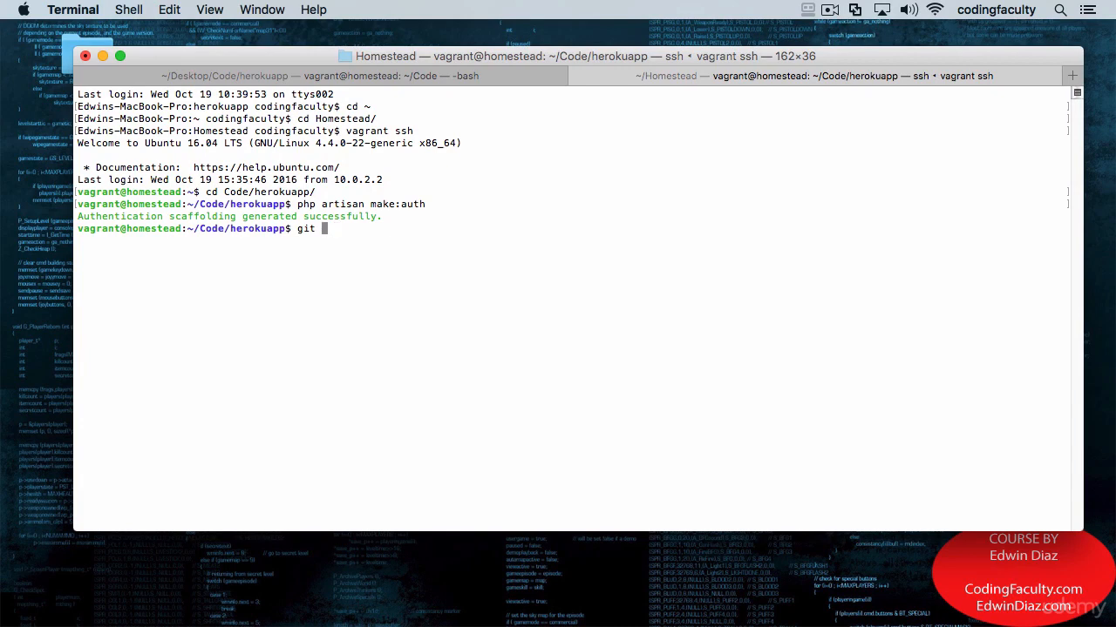
type("status")
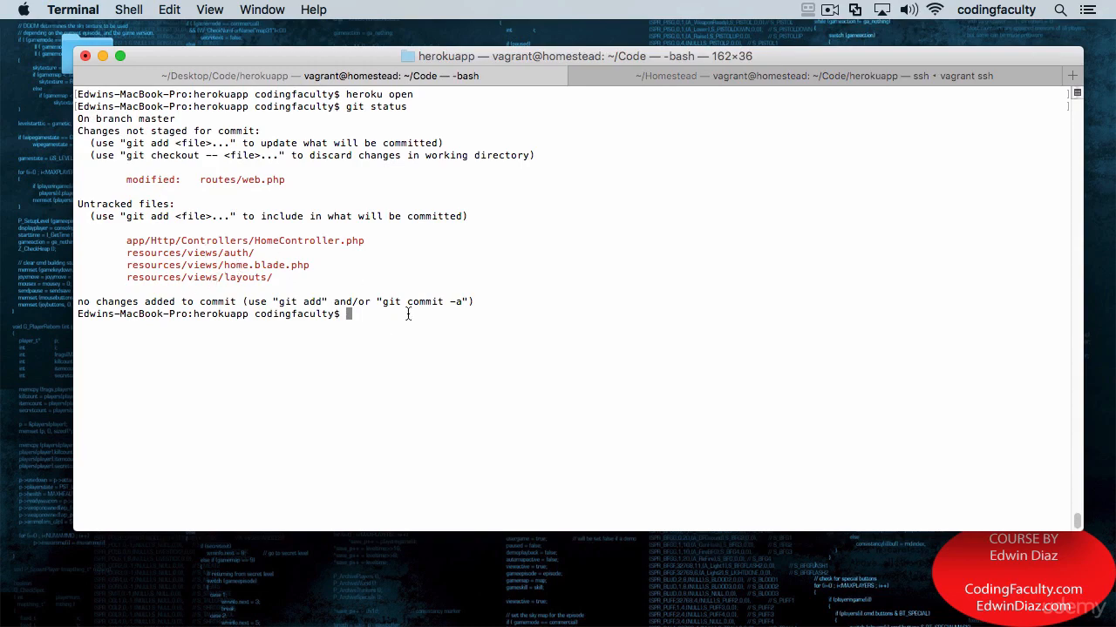
type("pwd")
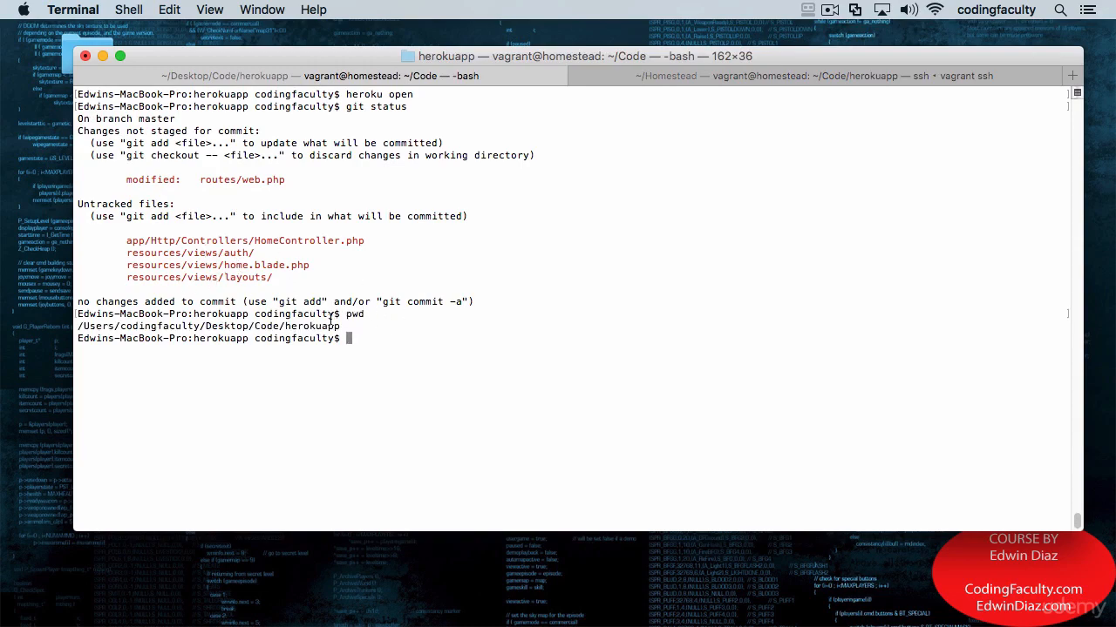
- Stage everything, commit with message 'just installed auth files' and start git push
left_click(820, 77)
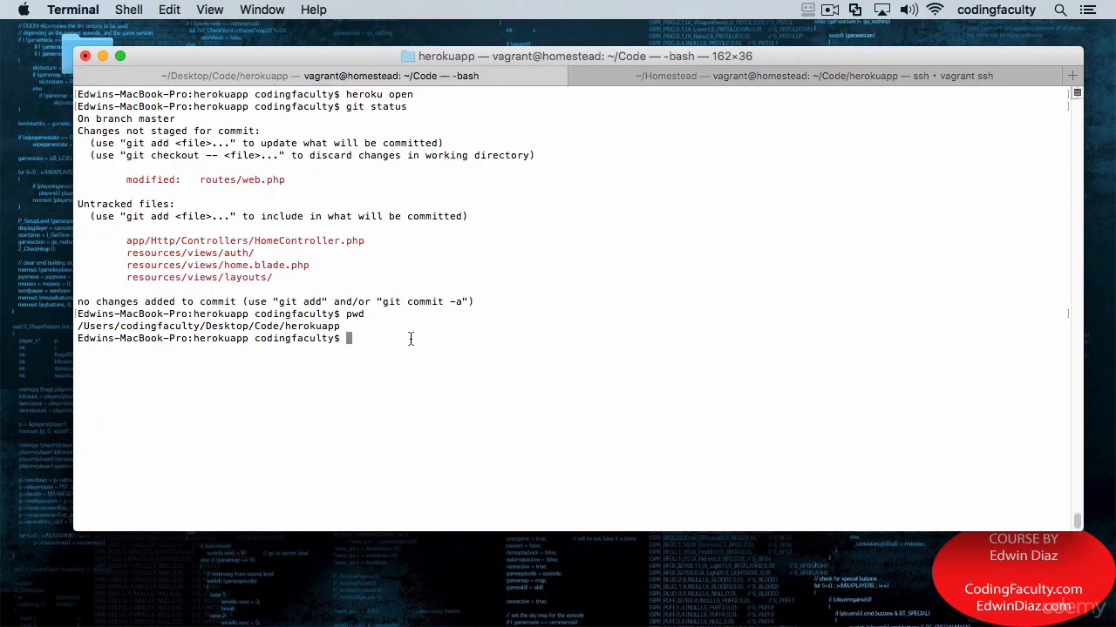
type("git")
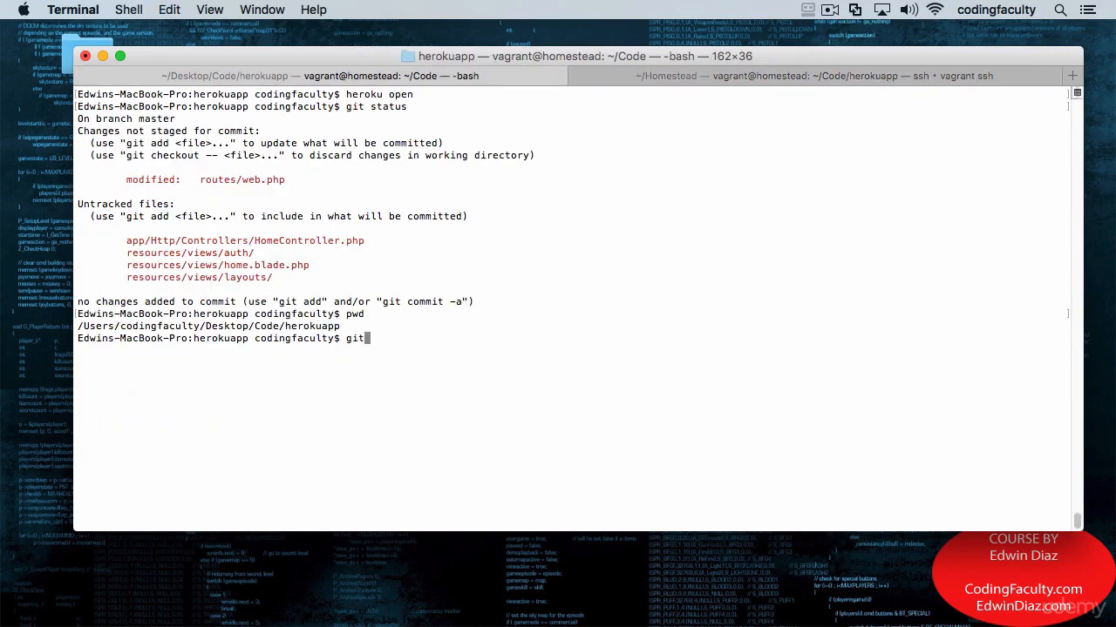
type("add .")
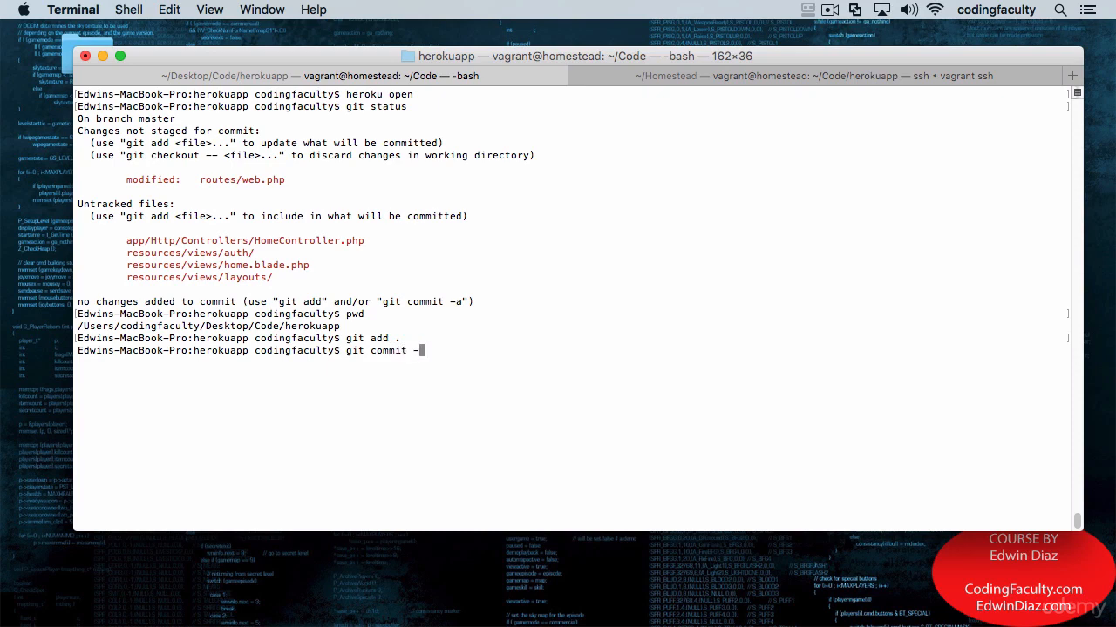
type("m\"\"")
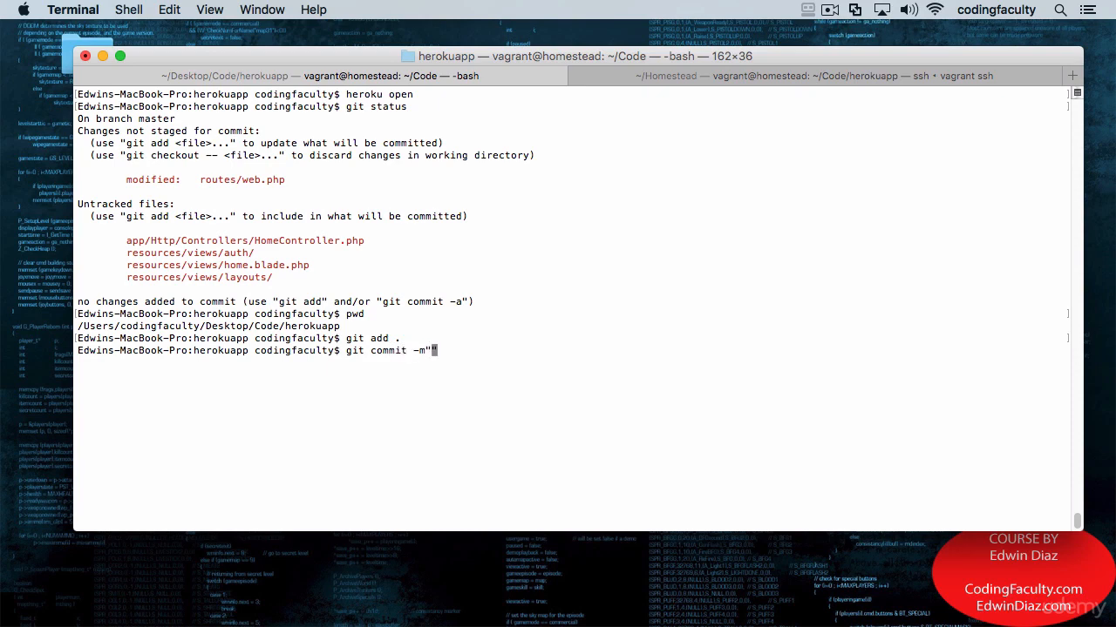
type("just installed auth files")
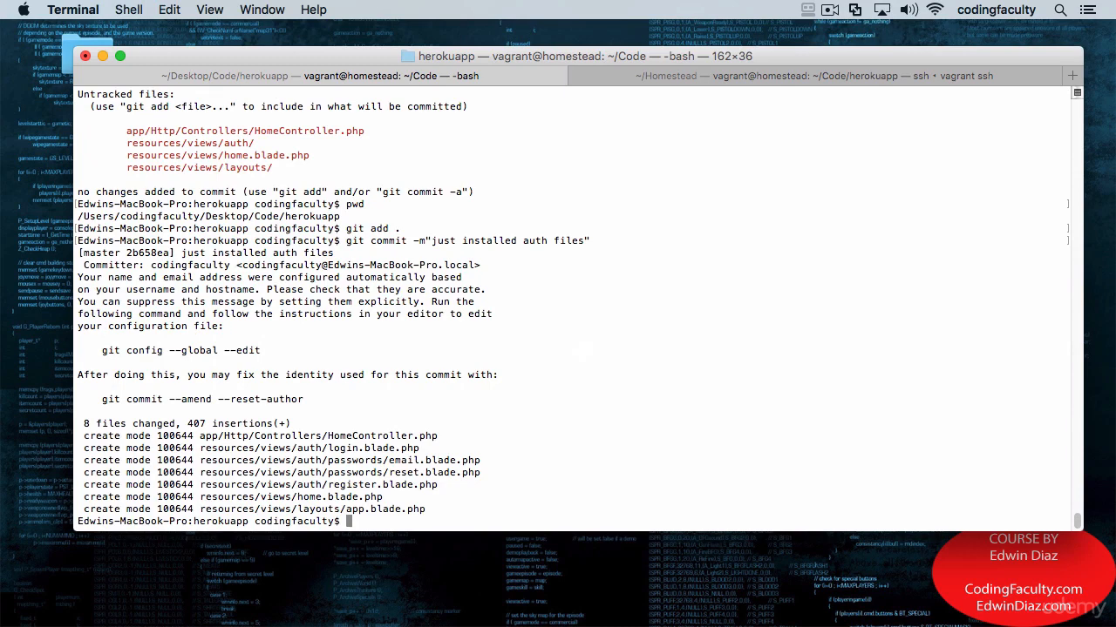
type("git p")
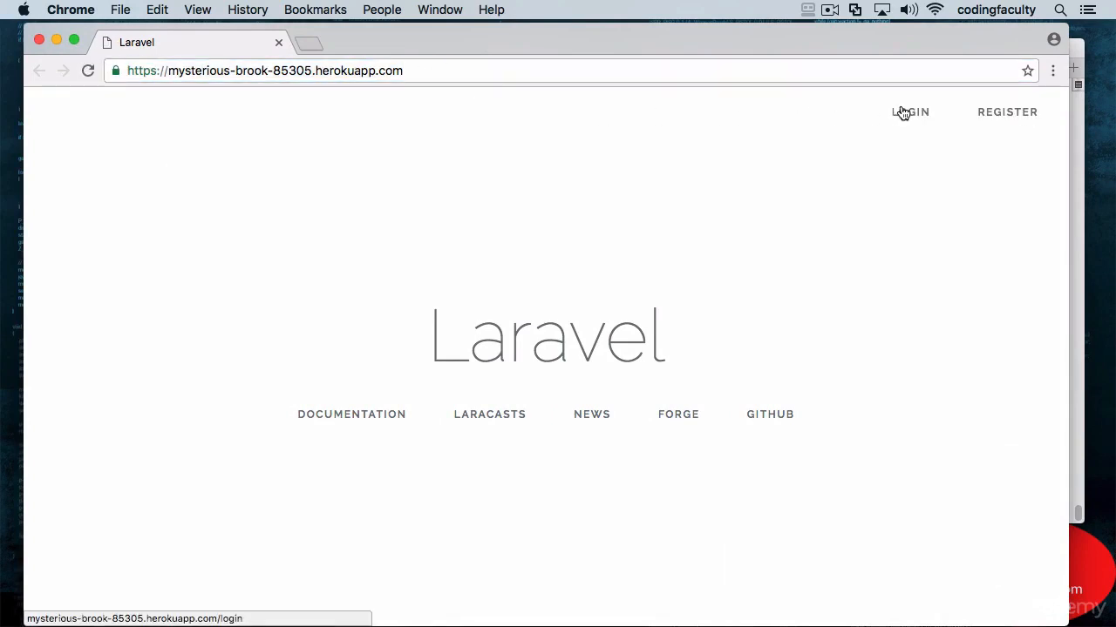
left_click(909, 112)
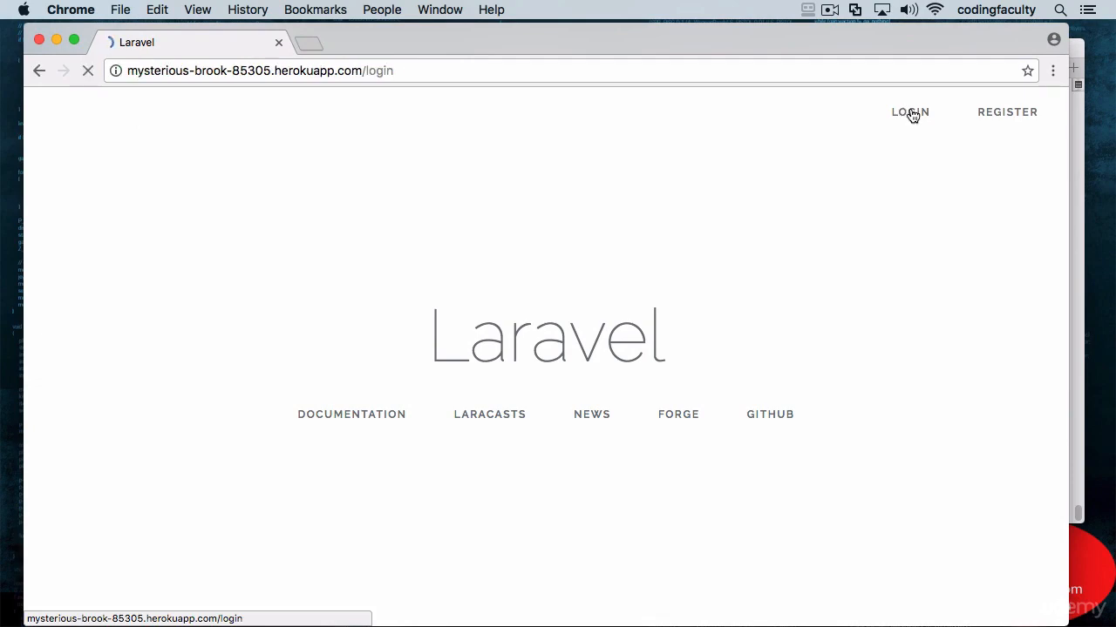
left_click(910, 111)
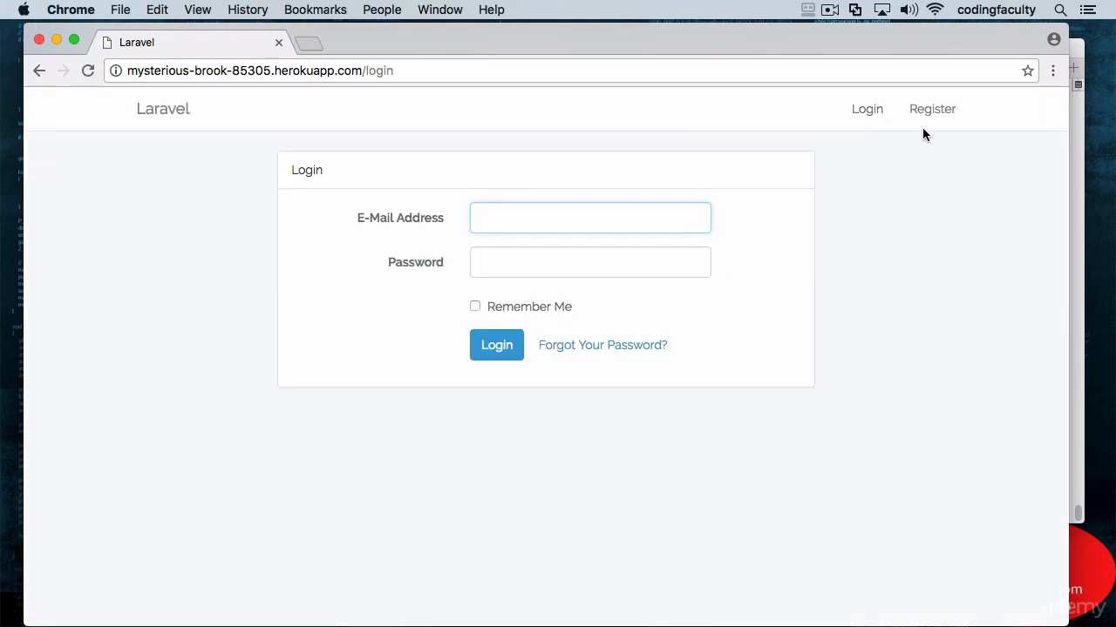
left_click(931, 108)
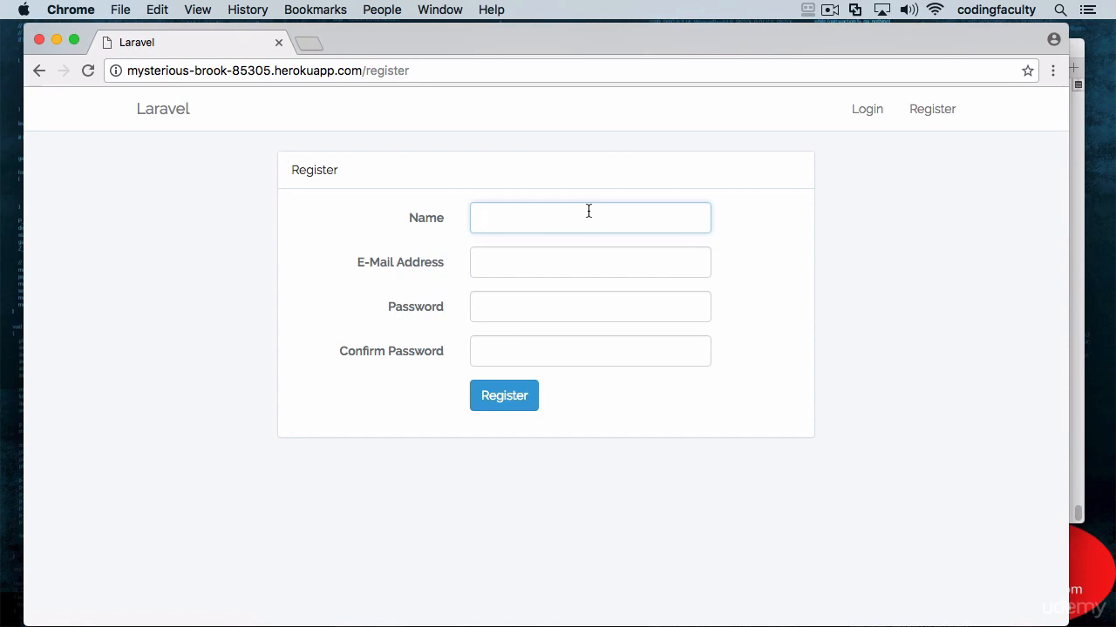
type("Edwin Diaz")
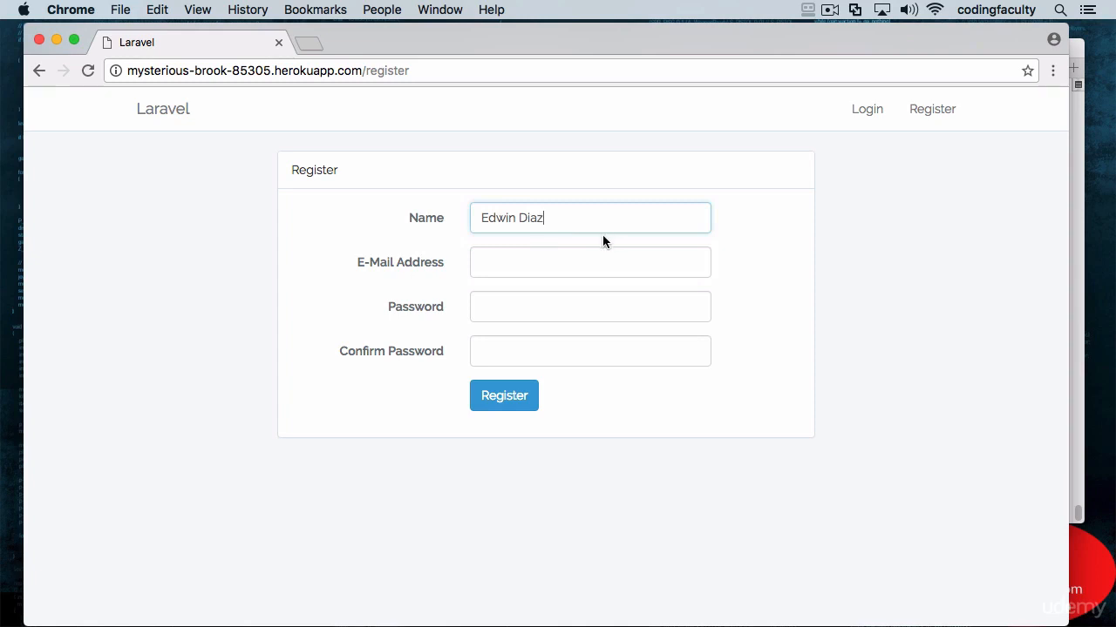
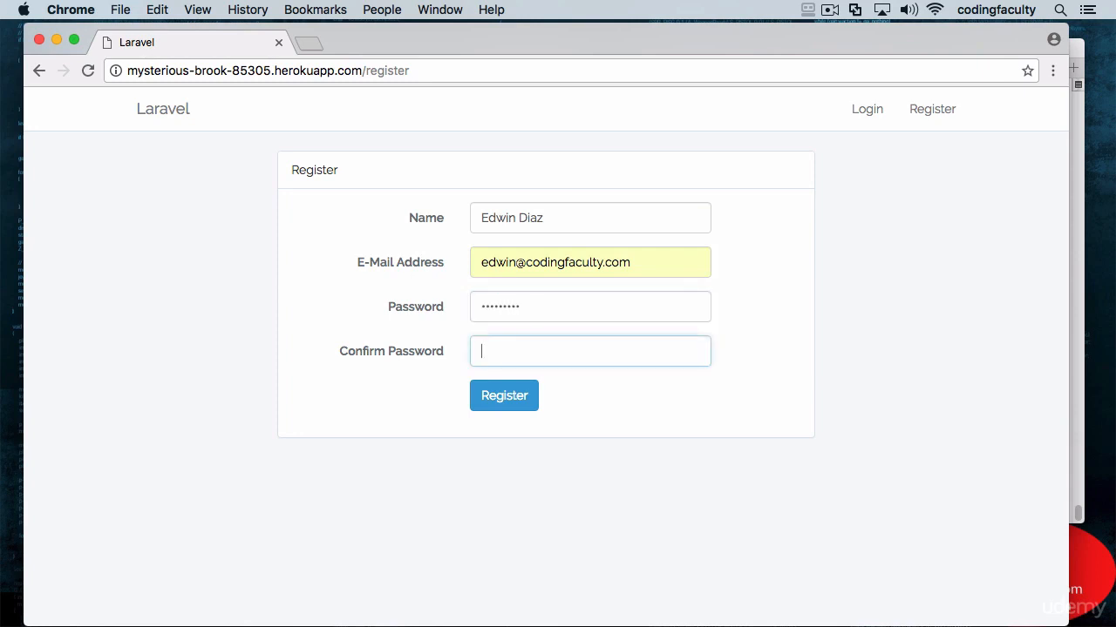
type("••••••••")
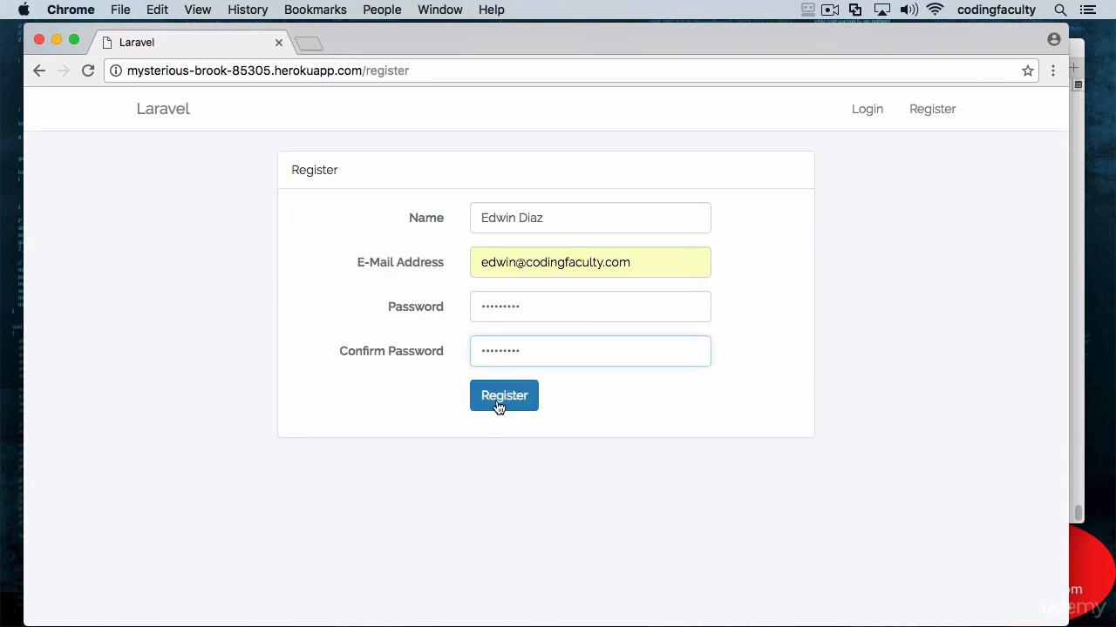
left_click(503, 395)
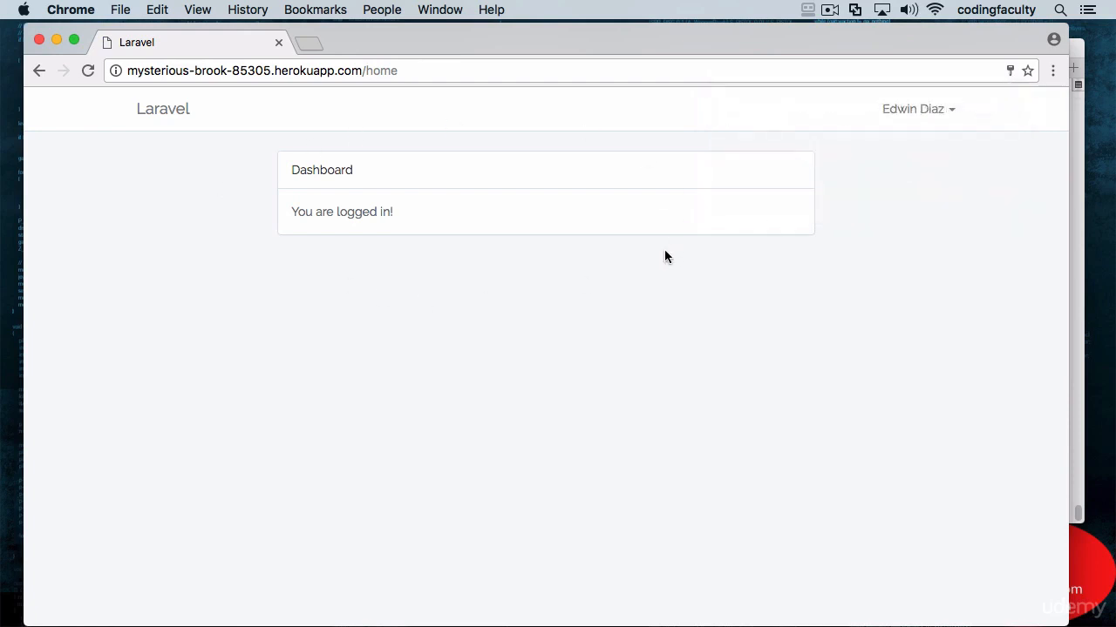
mouse_move(399, 112)
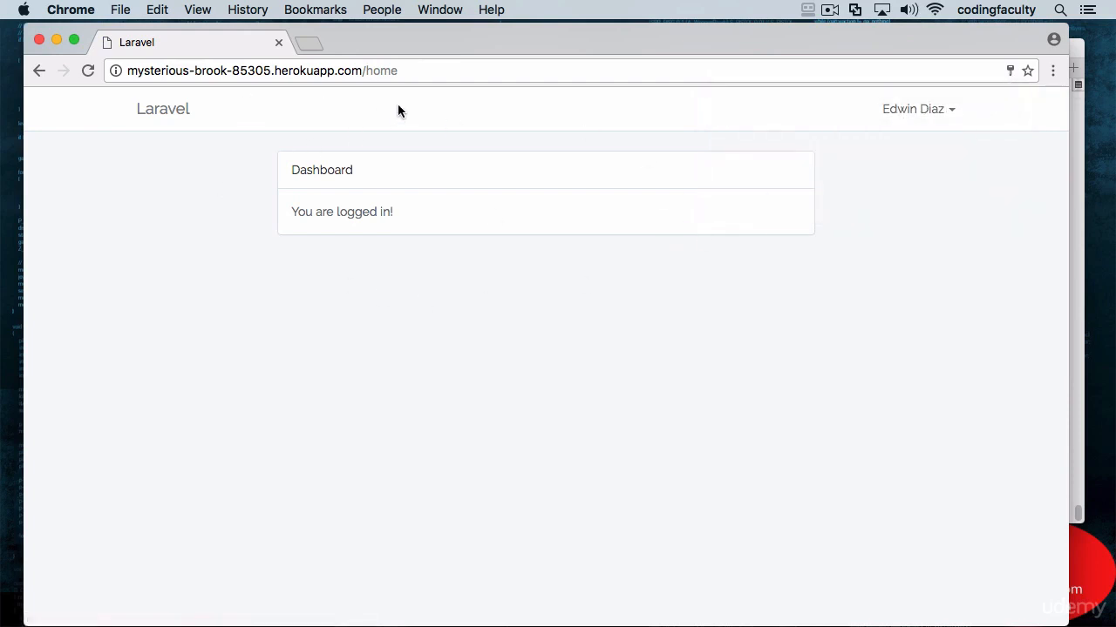
mouse_move(144, 137)
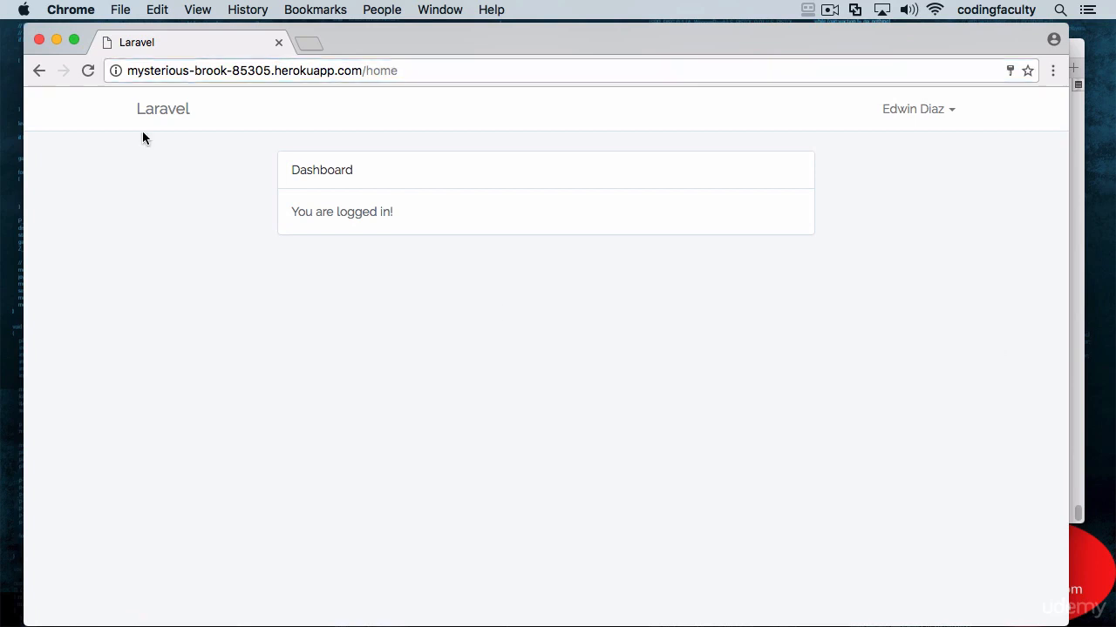
mouse_move(464, 211)
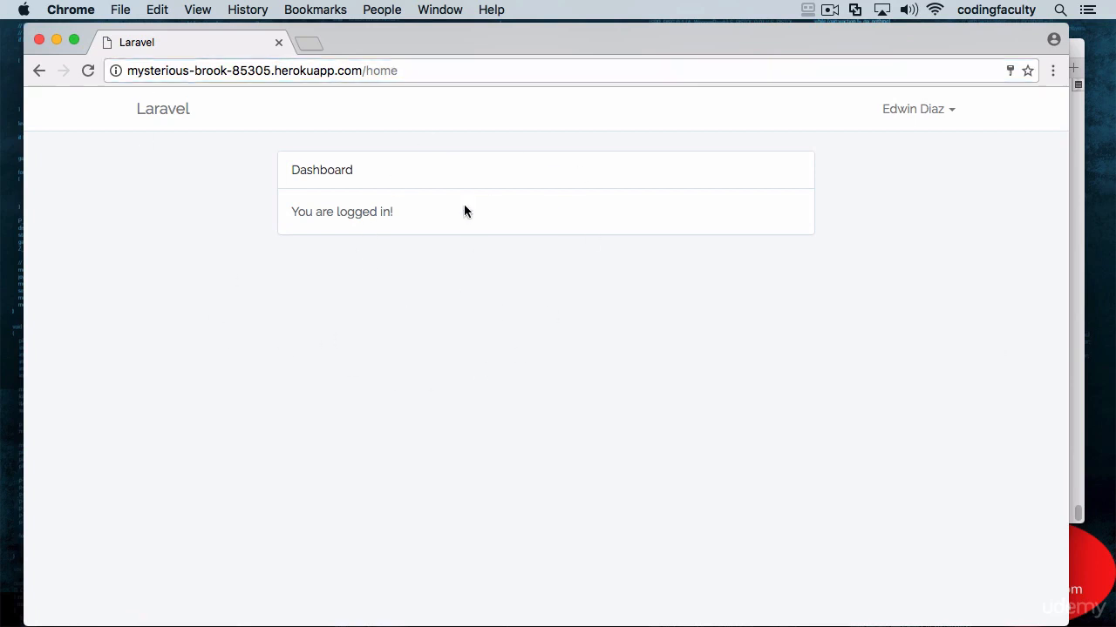
mouse_move(527, 91)
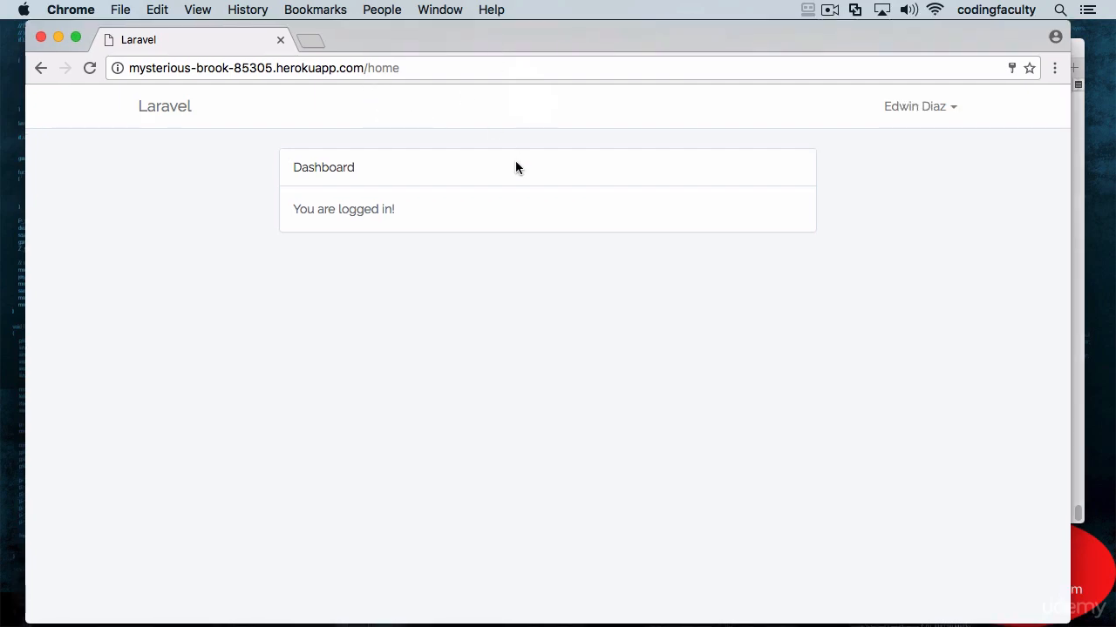
mouse_move(523, 167)
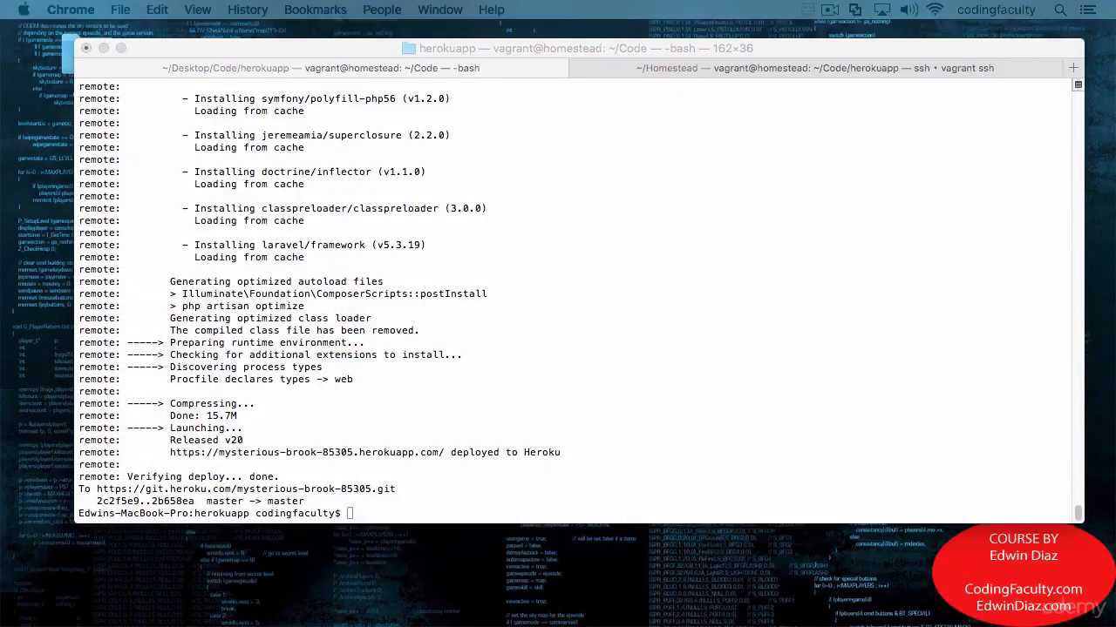
mouse_move(809, 602)
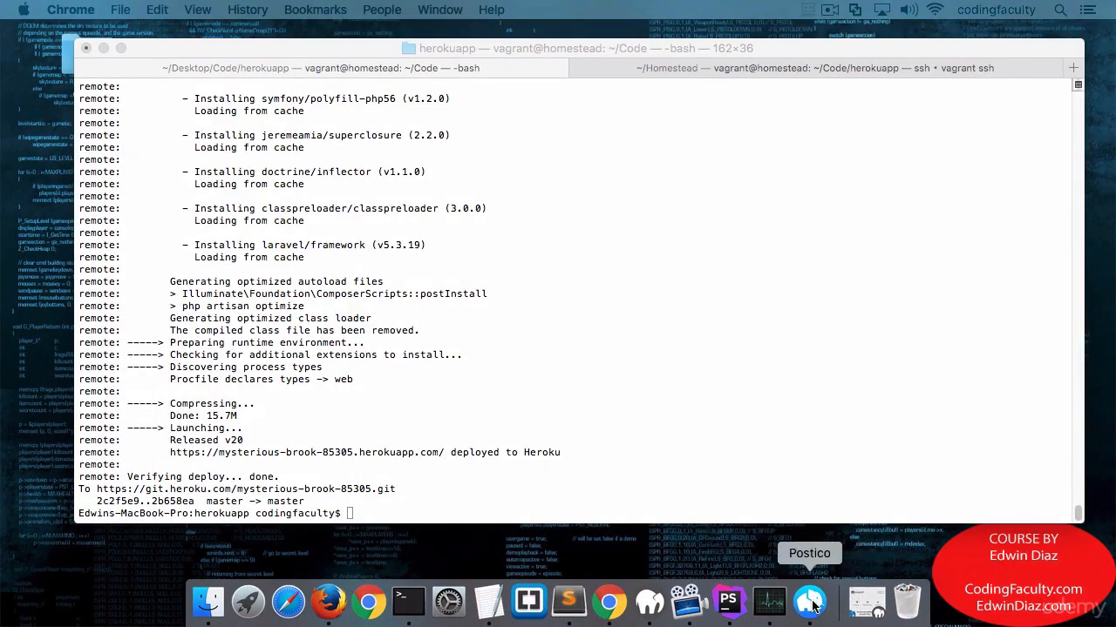
- Switch to Postico and view the users table's rows showing the new account
left_click(809, 601)
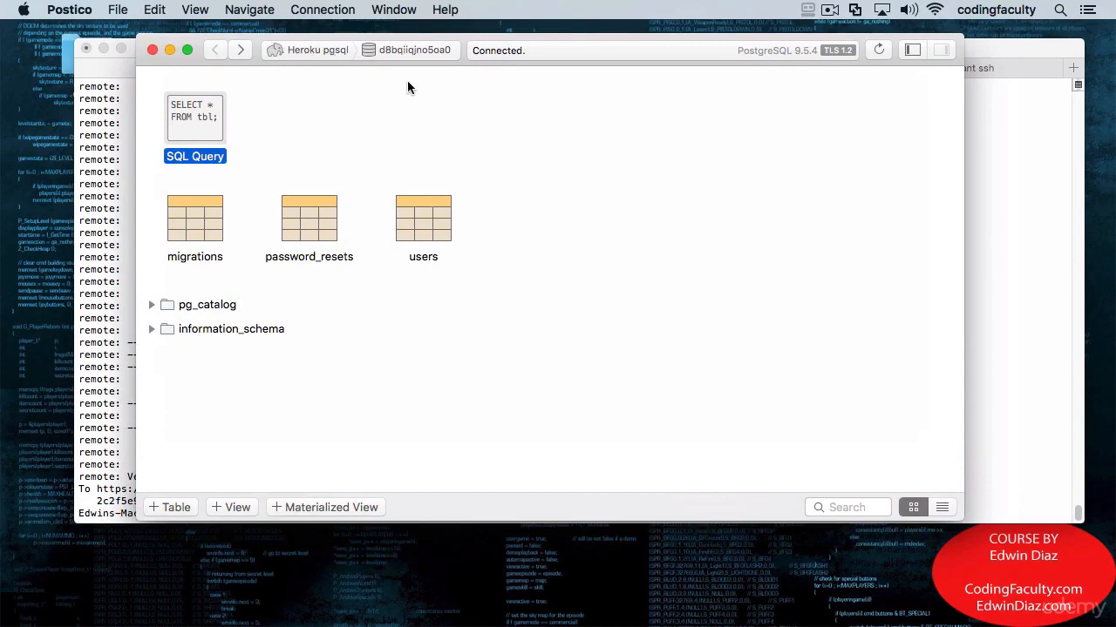
left_click(421, 220)
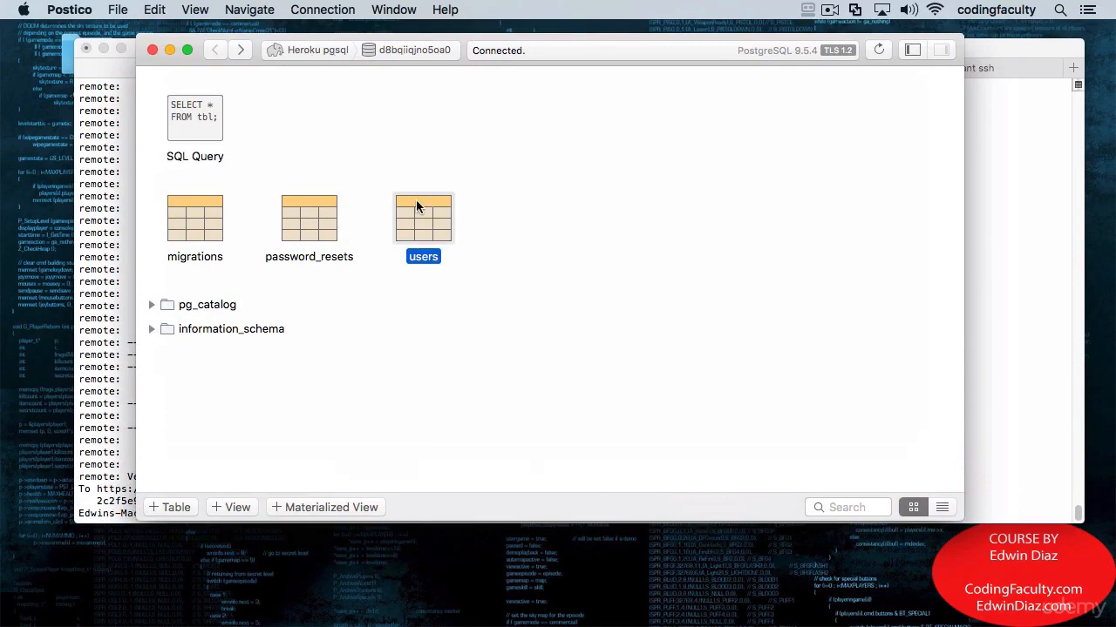
double_click(422, 217)
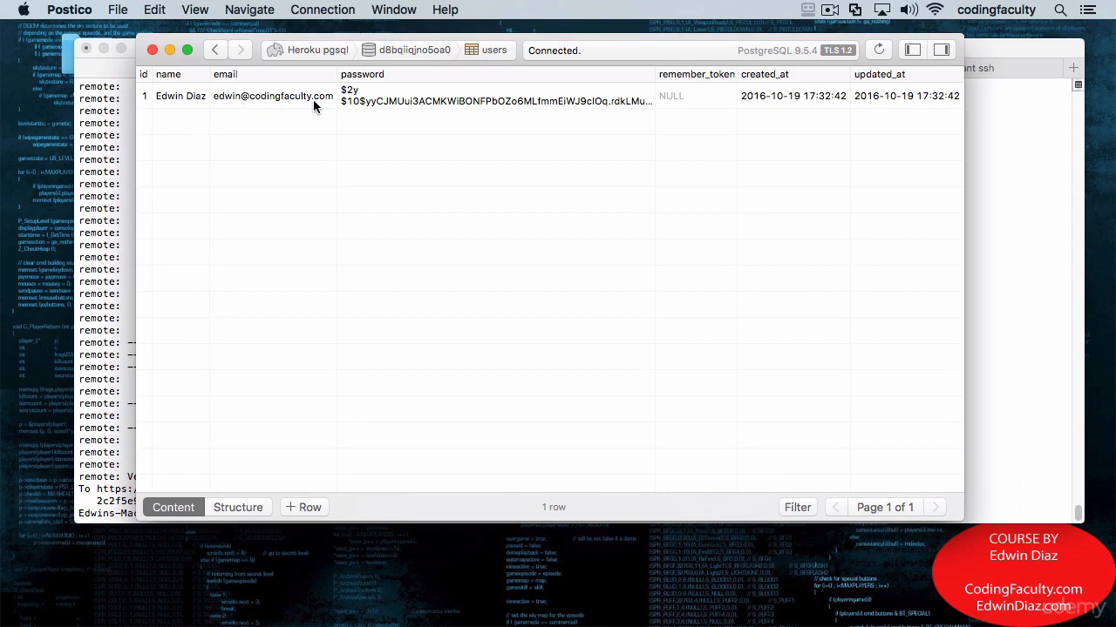
mouse_move(485, 226)
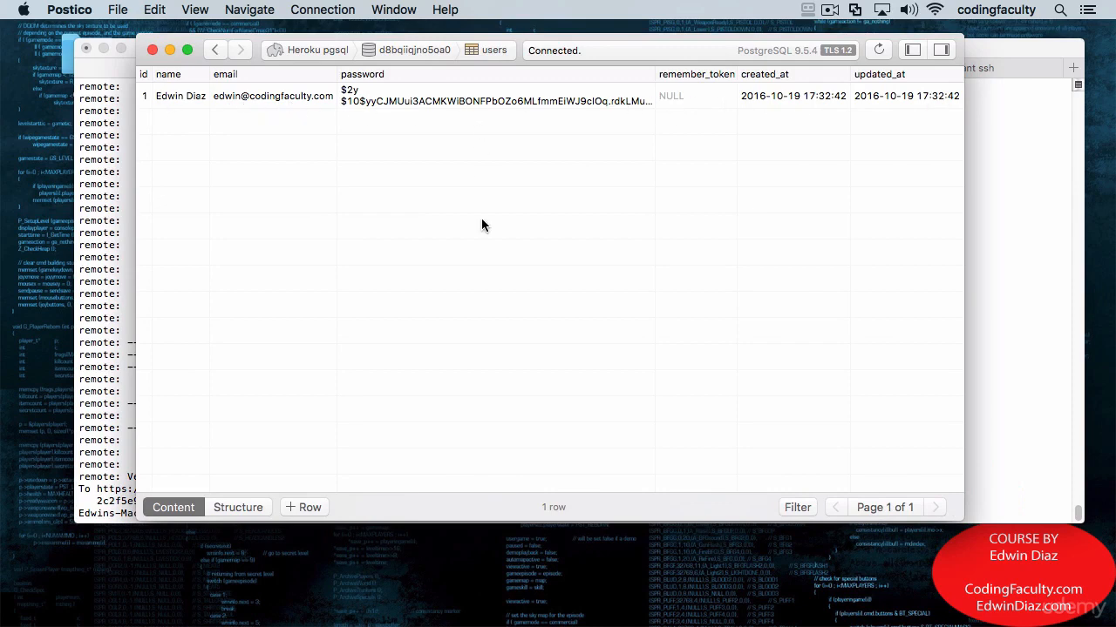
mouse_move(666, 112)
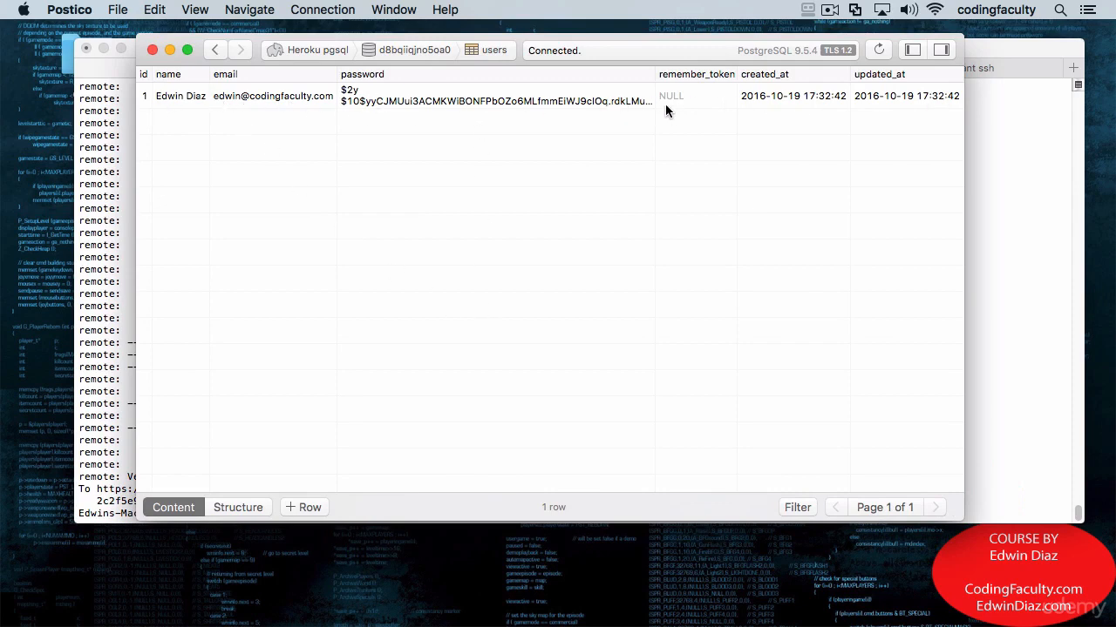